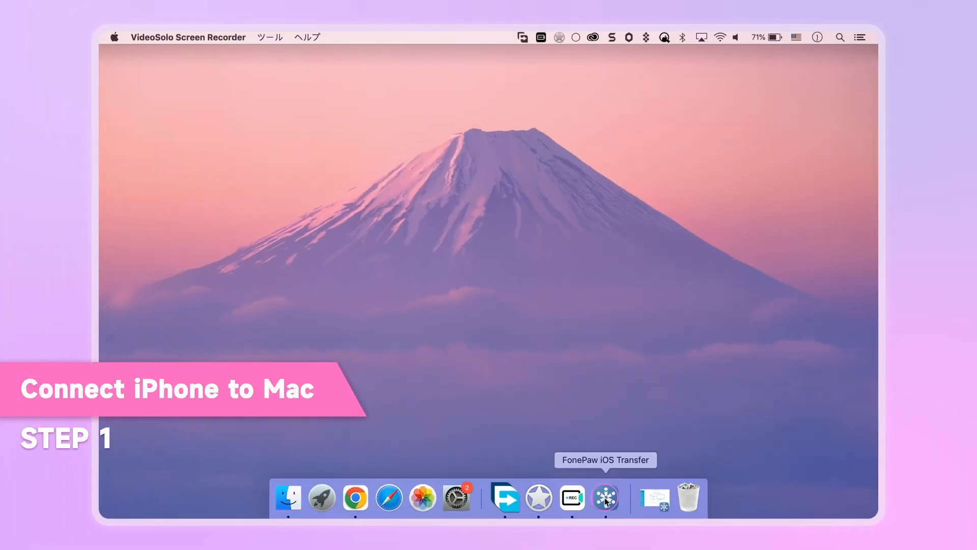
- Launch FonePaw iOS Transfer, open the iPhone's baby album and check all six photos
{"action": "left_click", "coordinate": [605, 497]}
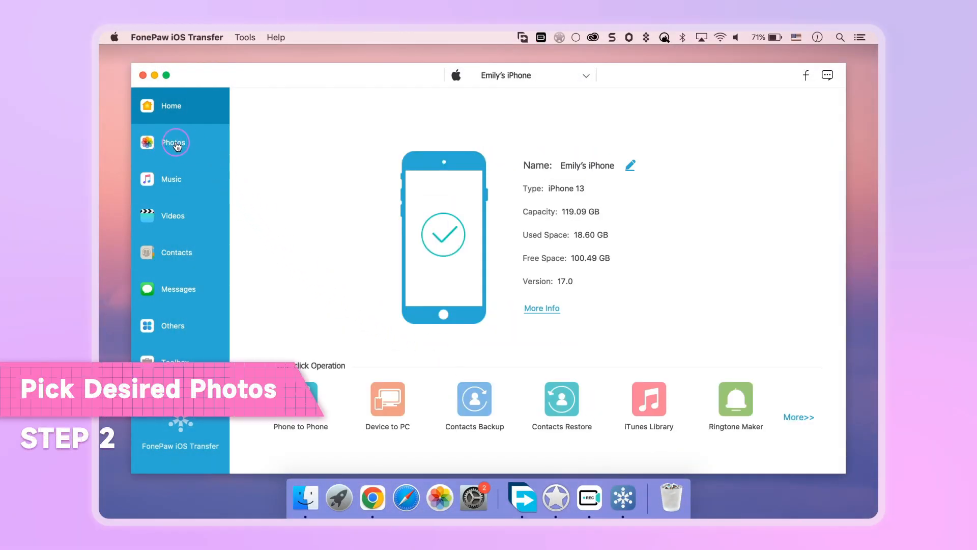
{"action": "left_click", "coordinate": [172, 142]}
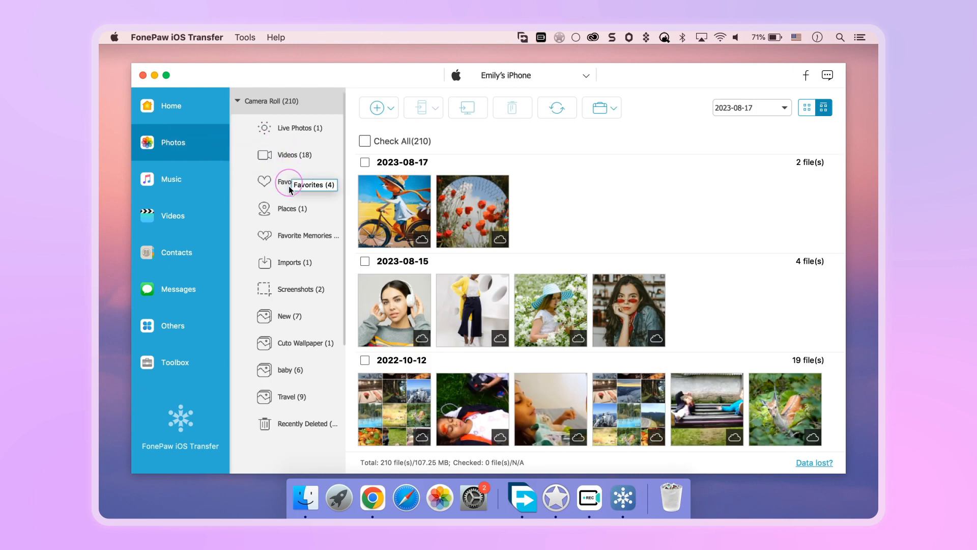
{"action": "left_click", "coordinate": [284, 370]}
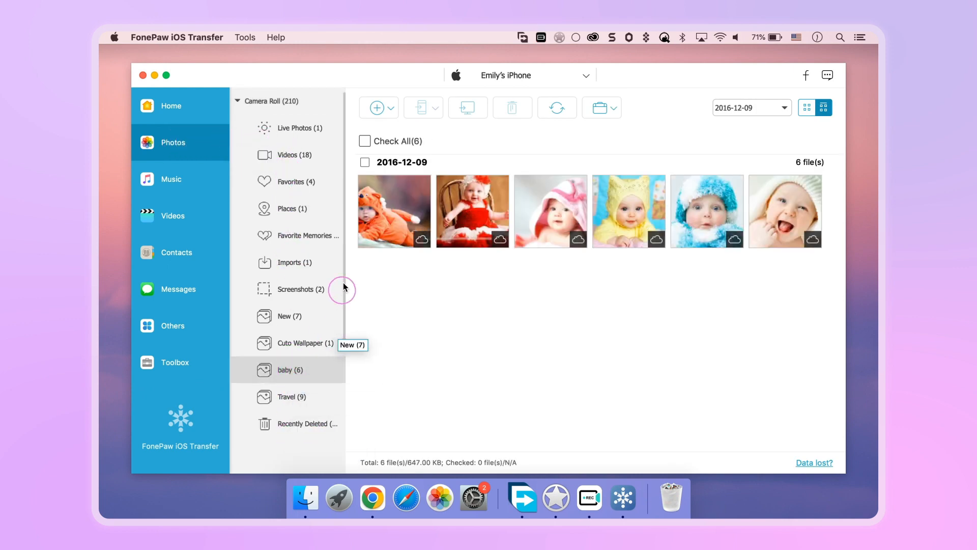
{"action": "left_click", "coordinate": [364, 141]}
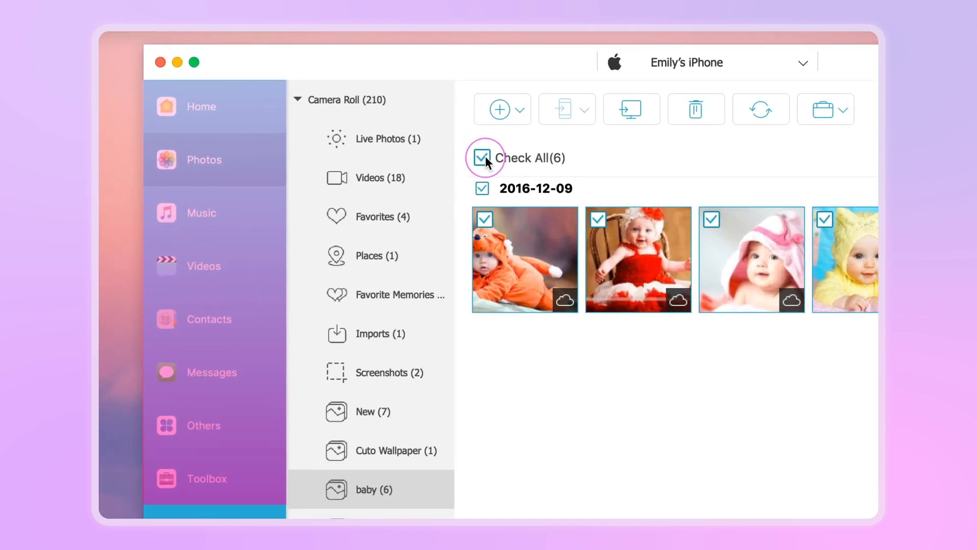
{"action": "left_click", "coordinate": [203, 266]}
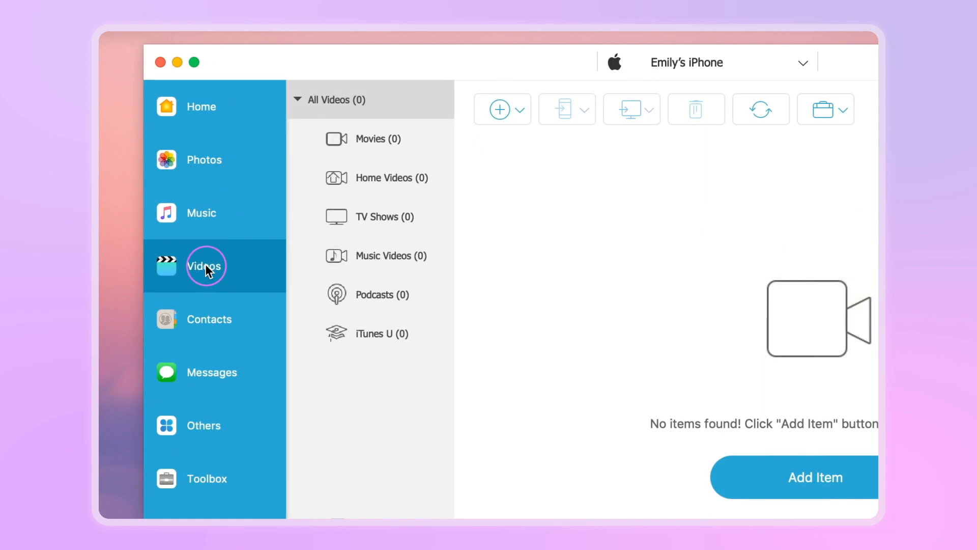
{"action": "left_click", "coordinate": [380, 216]}
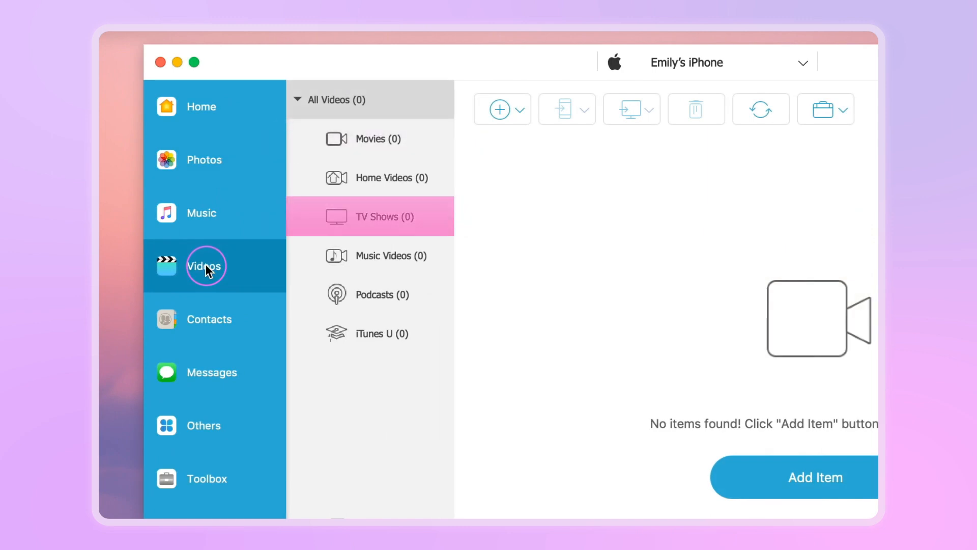
{"action": "left_click", "coordinate": [382, 294]}
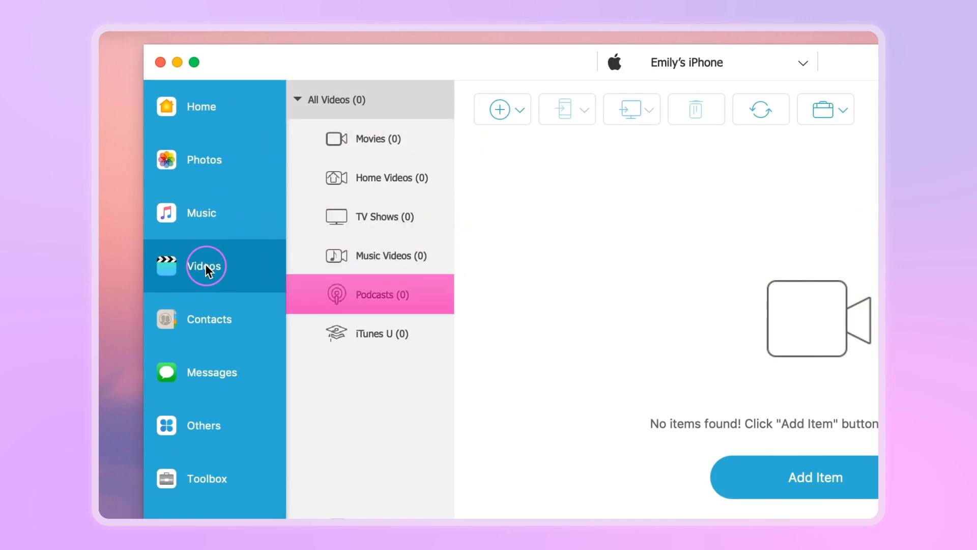
{"action": "left_click", "coordinate": [202, 213]}
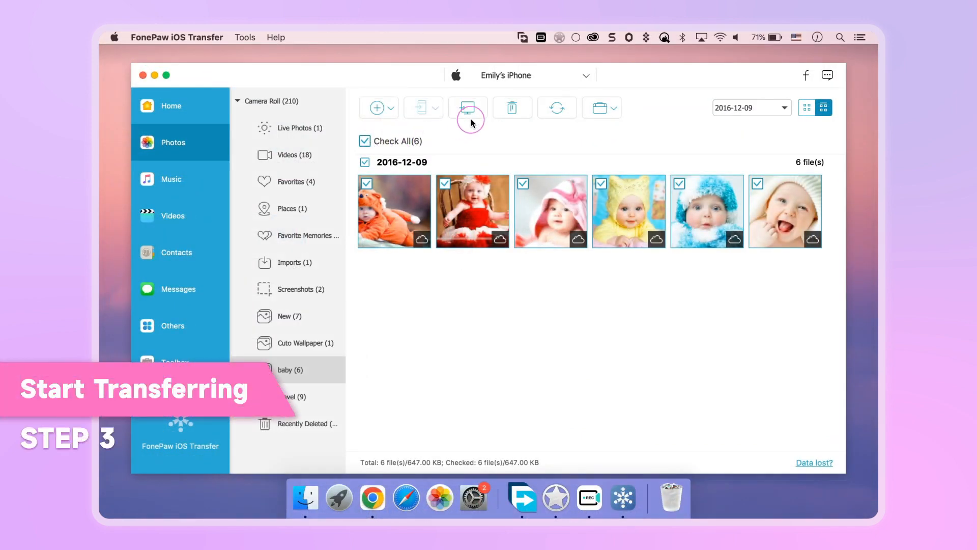
- Export the six checked photos to the FonePaw iOS Transfer folder on the Mac
{"action": "left_click", "coordinate": [468, 107]}
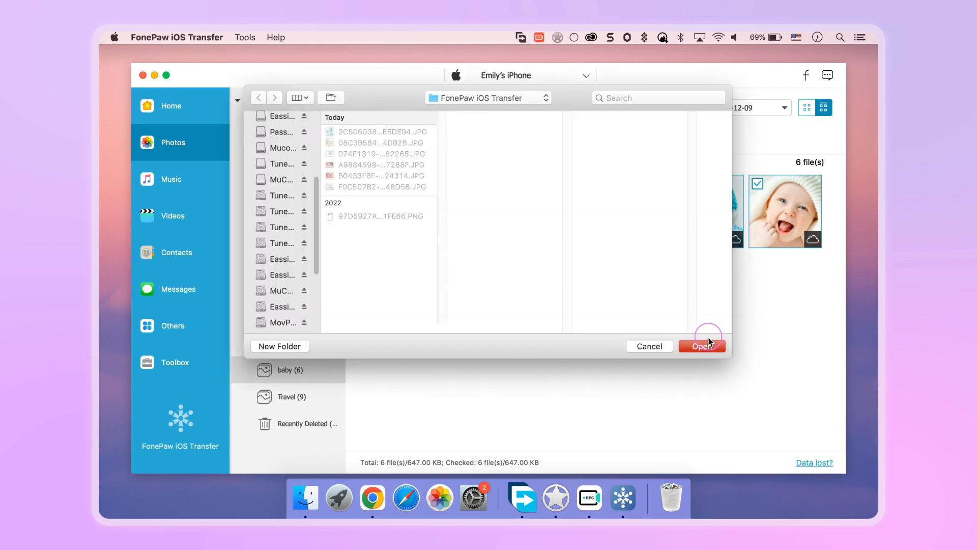
{"action": "left_click", "coordinate": [702, 346]}
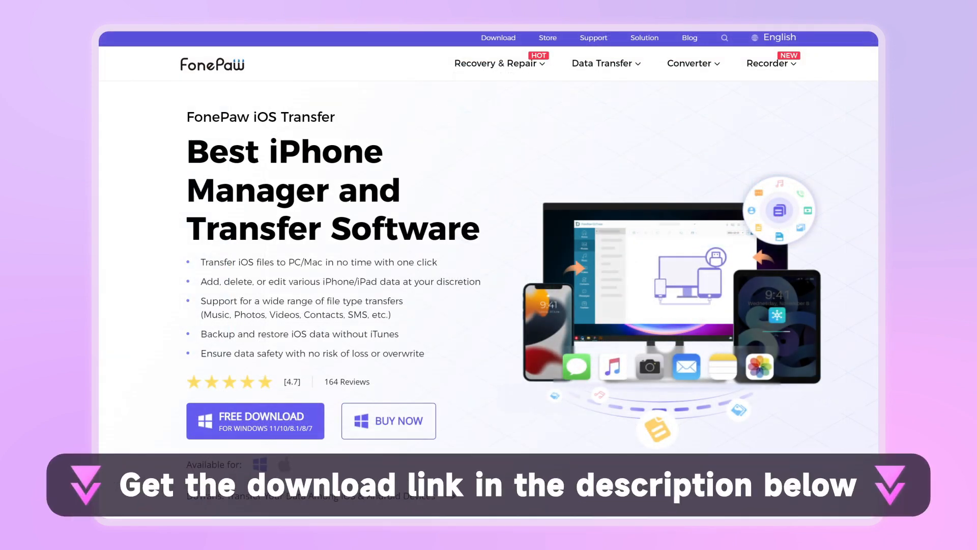
- Scroll down the FonePaw iOS Transfer download page in Chrome
{"action": "scroll", "scroll_direction": "down", "scroll_amount": 3}
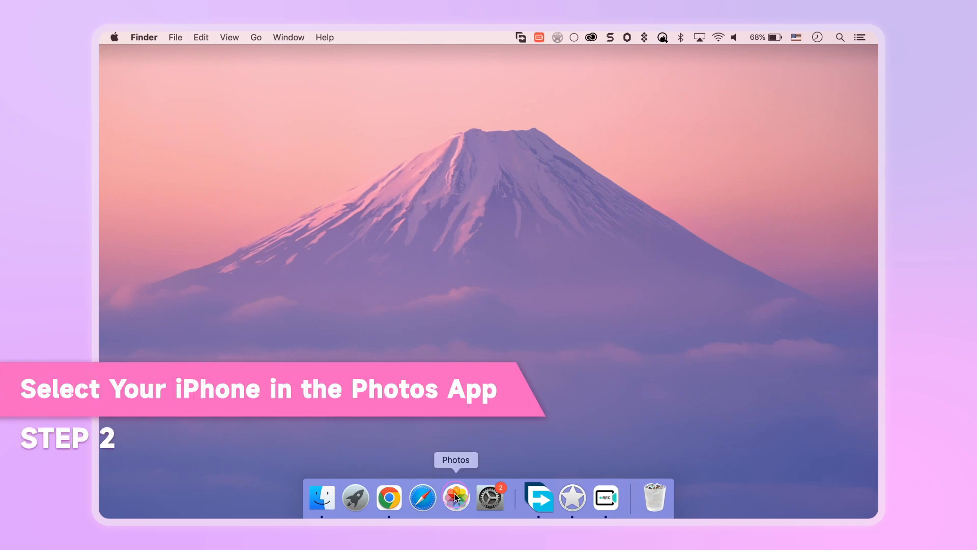
- Open Photos, select the connected iPhone and import its 18 selected photos
{"action": "left_click", "coordinate": [455, 497]}
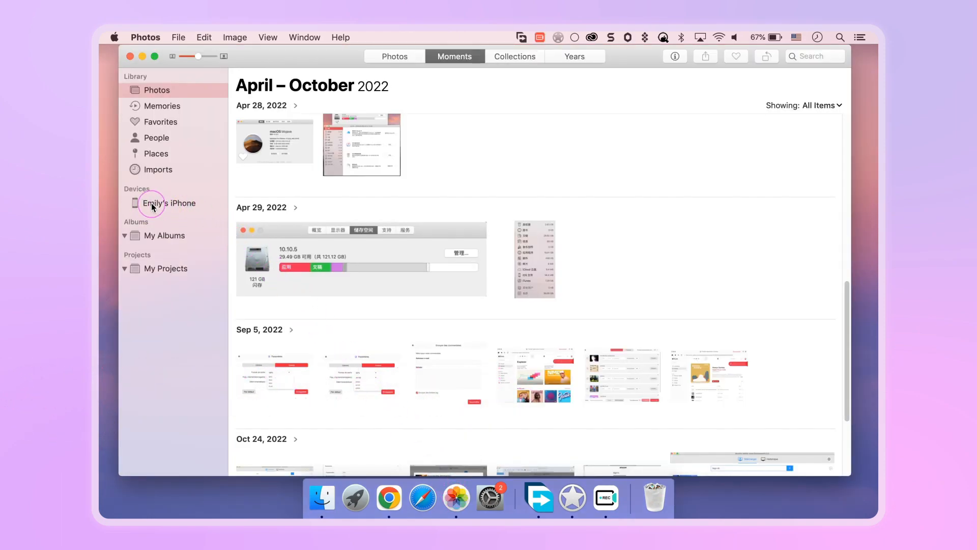
{"action": "left_click", "coordinate": [169, 202]}
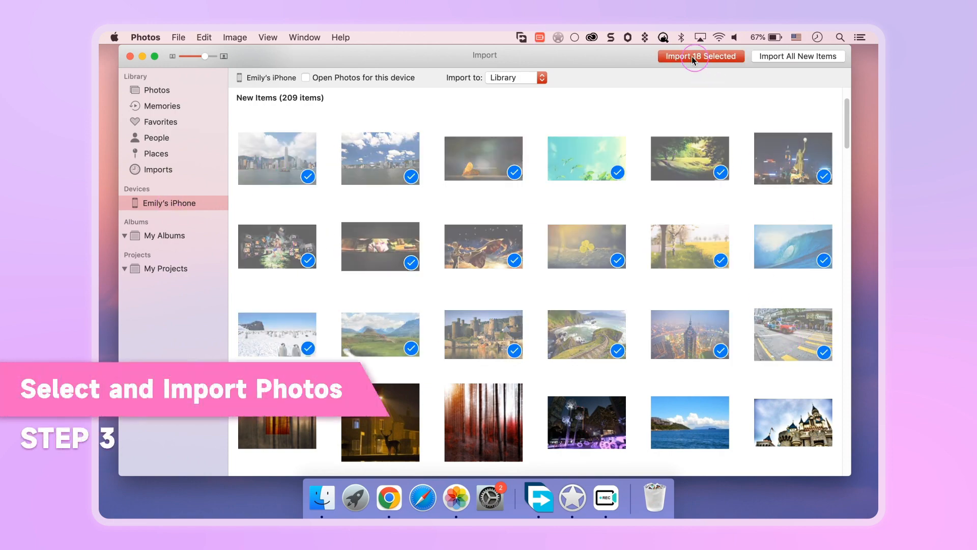
{"action": "left_click", "coordinate": [700, 56]}
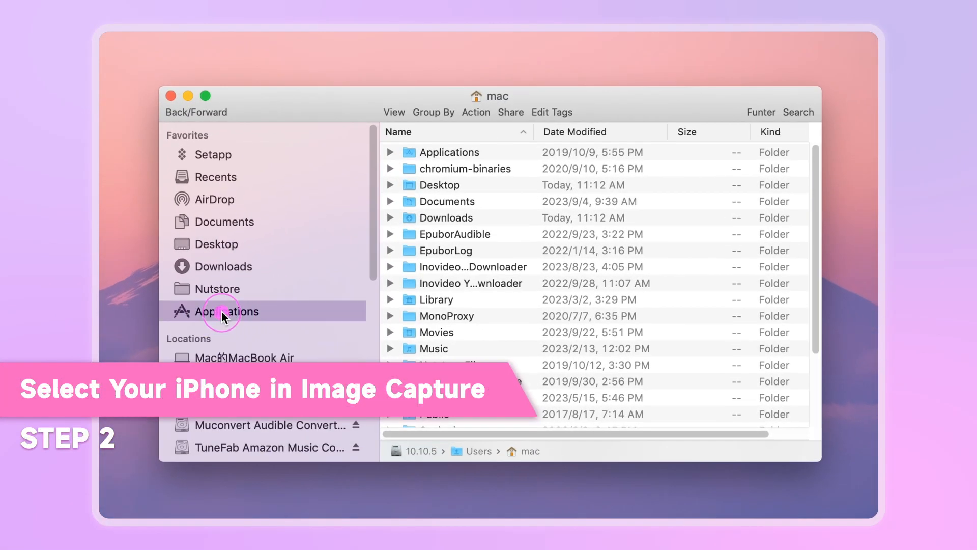
- Open Image Capture from Finder's Applications folder
{"action": "left_click", "coordinate": [228, 311]}
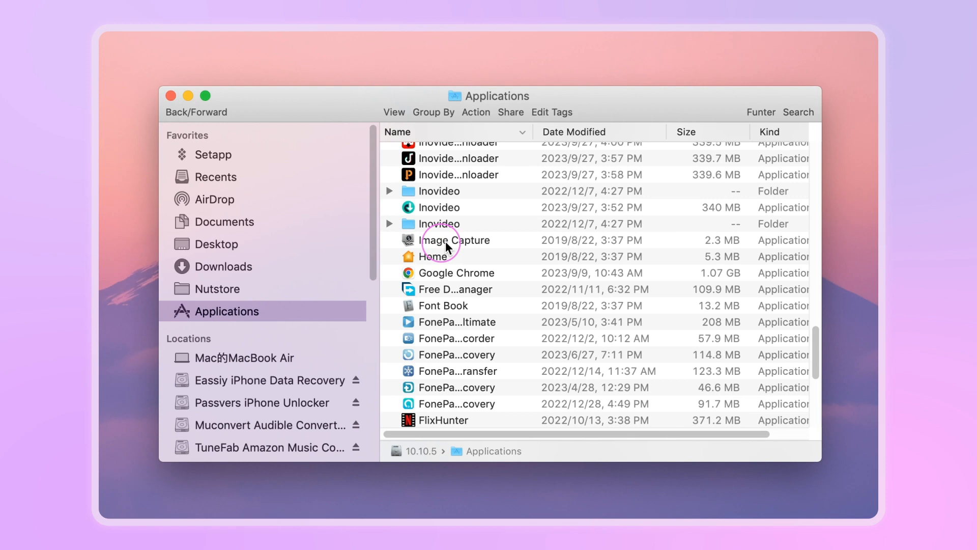
{"action": "double_click", "coordinate": [455, 240]}
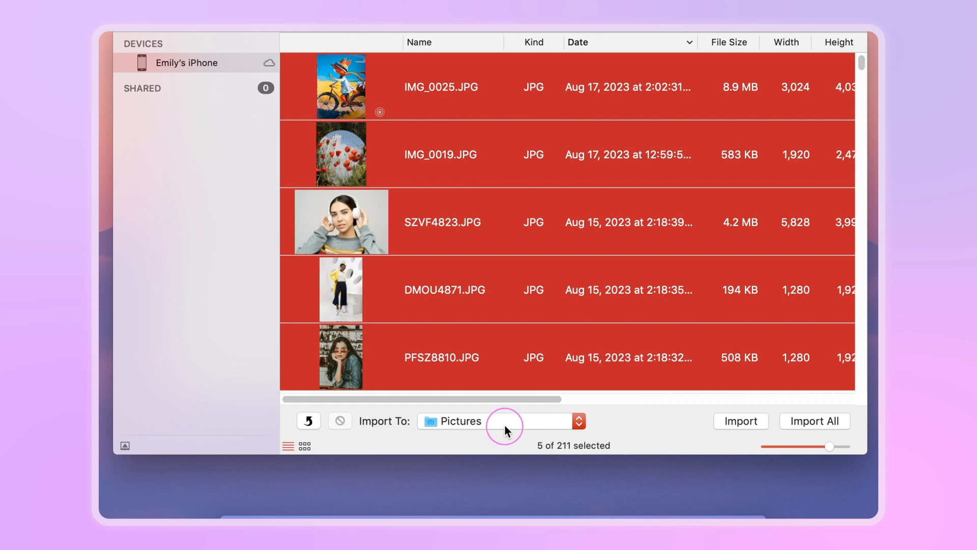
- Open the Import To menu to choose the destination for the five photos
{"action": "left_click", "coordinate": [739, 421]}
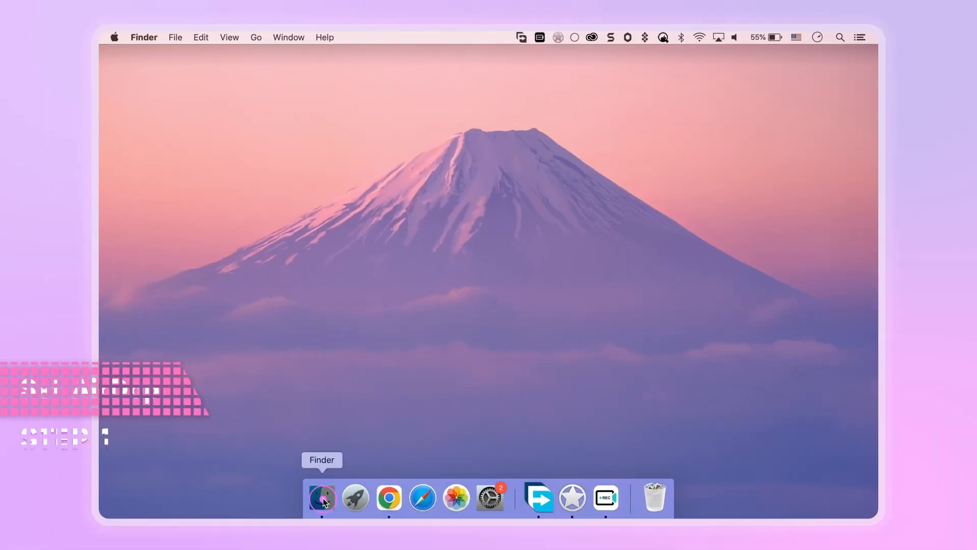
- Open a Finder window and switch to AirDrop in the sidebar
{"action": "left_click", "coordinate": [322, 497]}
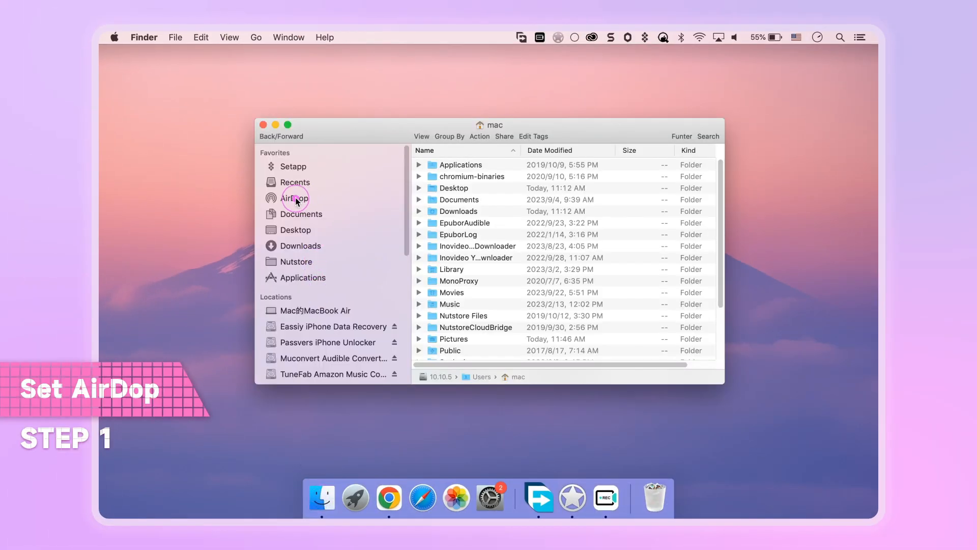
{"action": "left_click", "coordinate": [294, 197]}
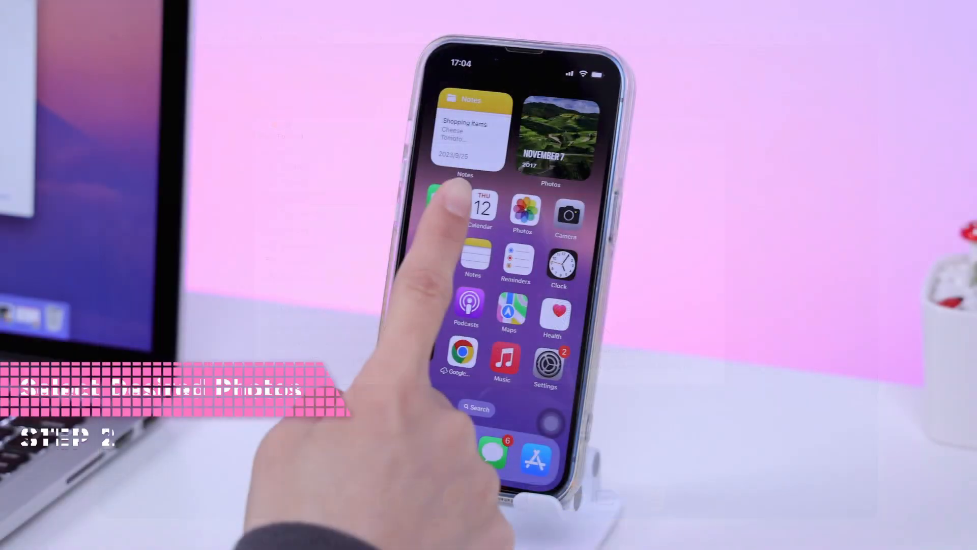
- AirDrop four Favorites photos from the iPhone's Photos app to the MacBook Air
{"action": "left_click", "coordinate": [524, 215]}
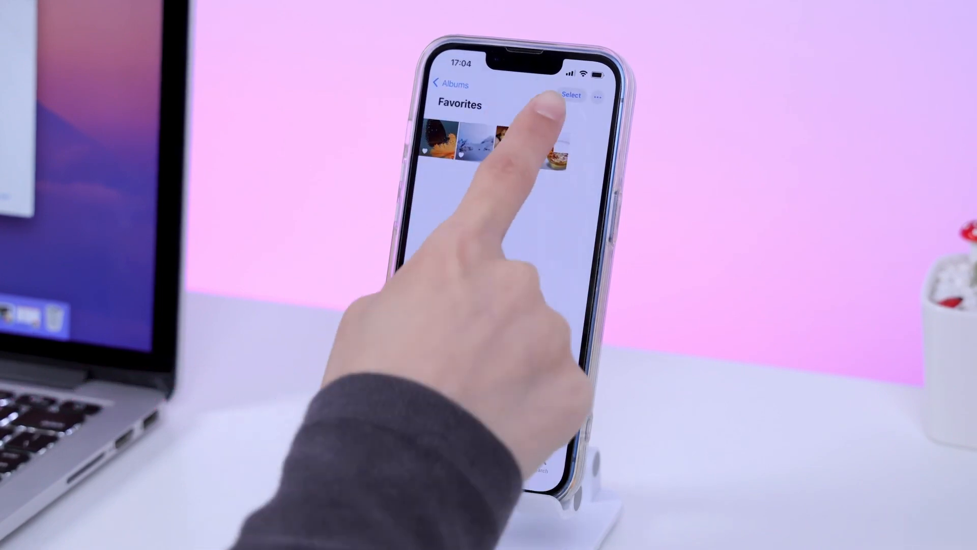
{"action": "left_click", "coordinate": [571, 95]}
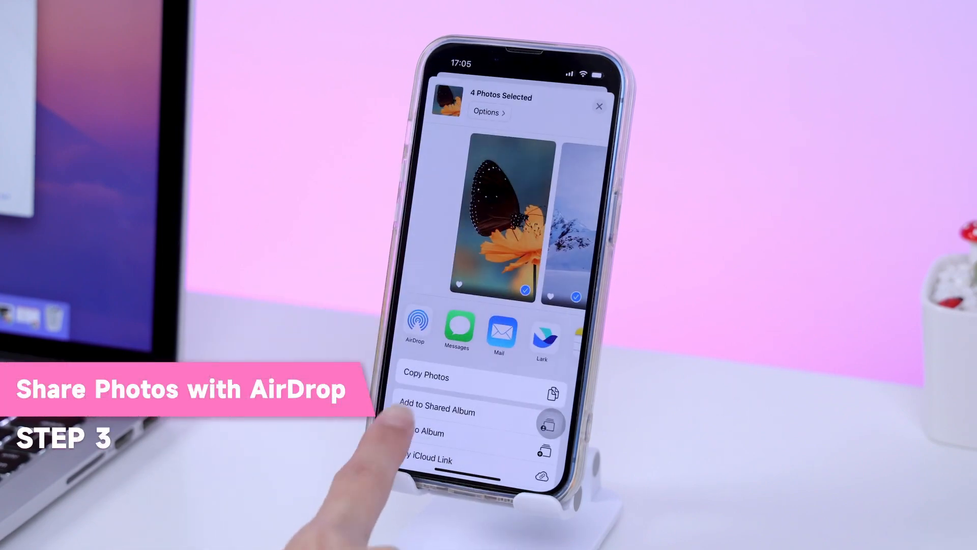
{"action": "left_click", "coordinate": [414, 325]}
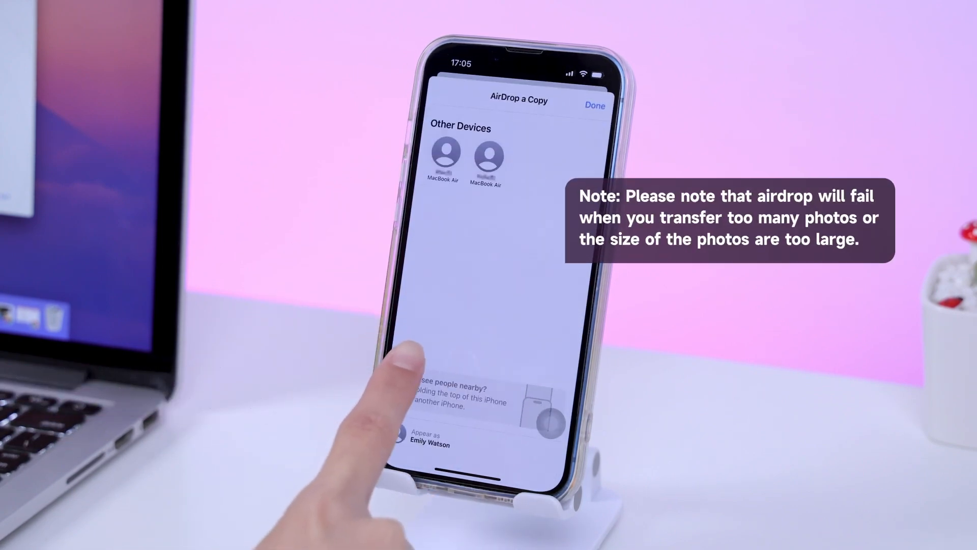
{"action": "left_click", "coordinate": [442, 156]}
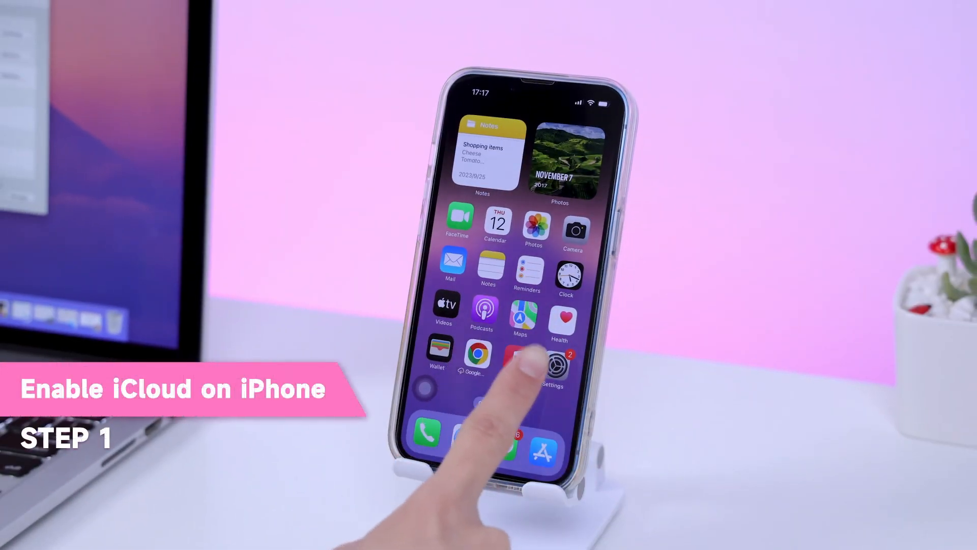
- Enable Sync this iPhone under Settings > Apple ID > iCloud > Photos
{"action": "left_click", "coordinate": [551, 360]}
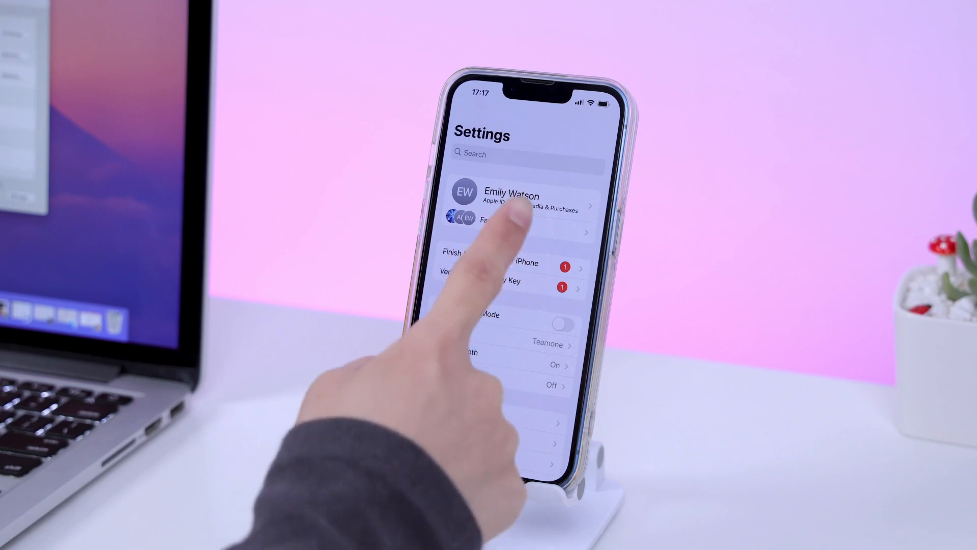
{"action": "left_click", "coordinate": [524, 201]}
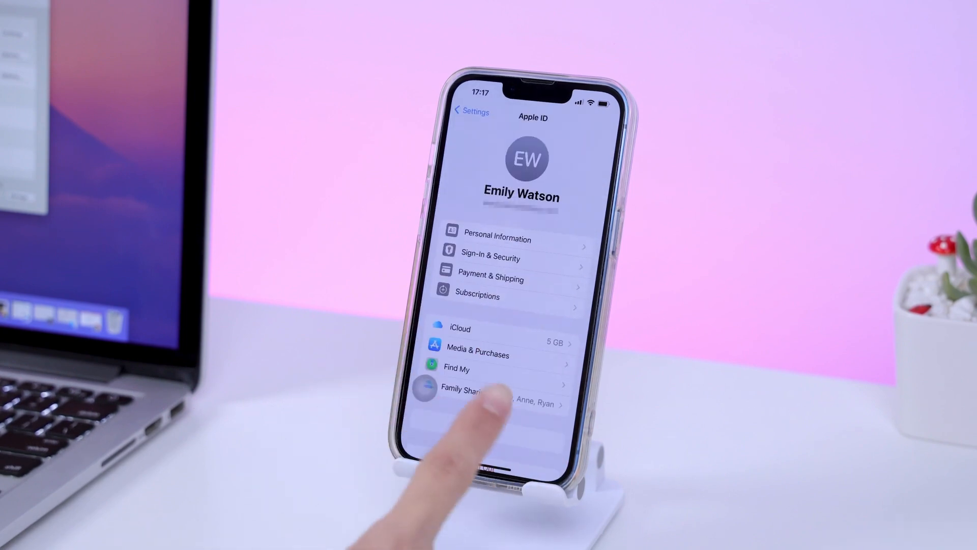
{"action": "left_click", "coordinate": [459, 328]}
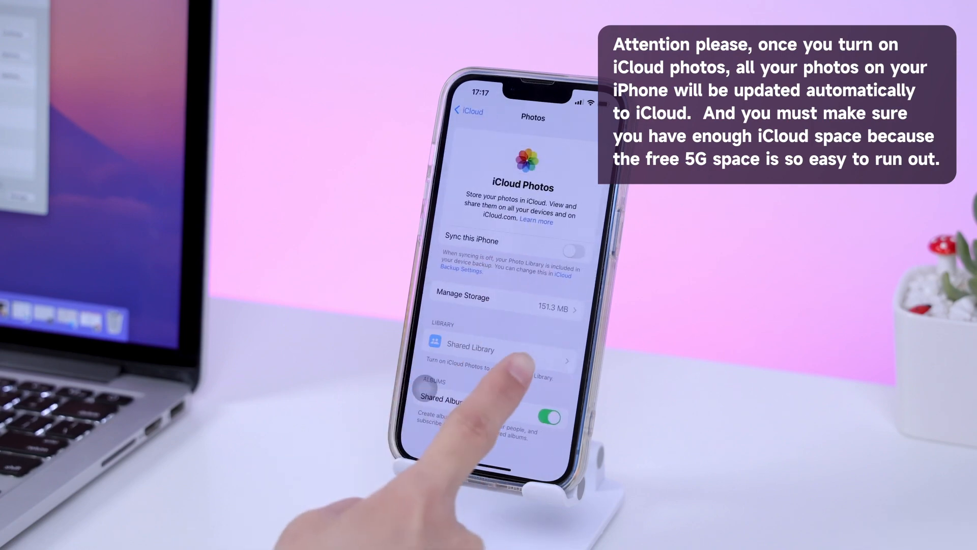
{"action": "left_click", "coordinate": [569, 251]}
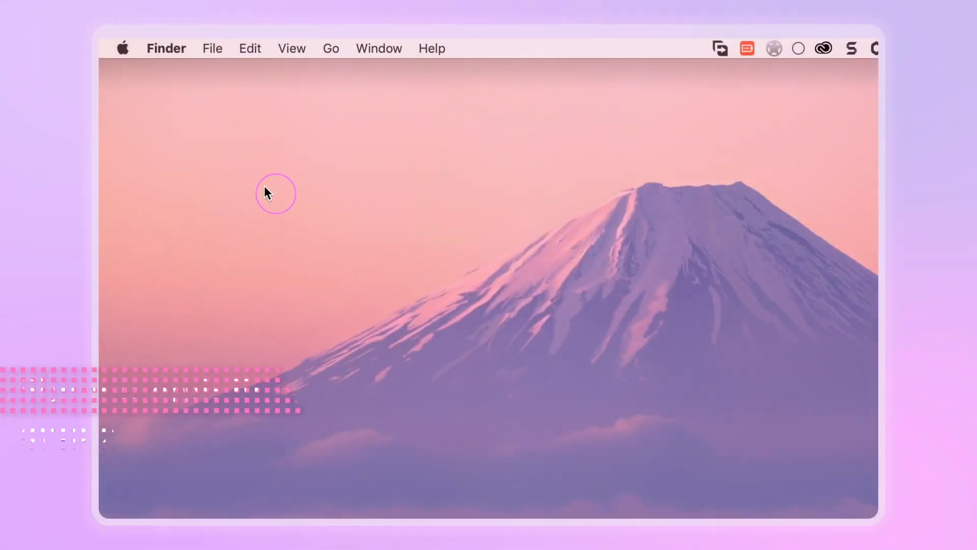
- Tick iCloud Photos in System Preferences' iCloud Photos options on the Mac
{"action": "left_click", "coordinate": [122, 48]}
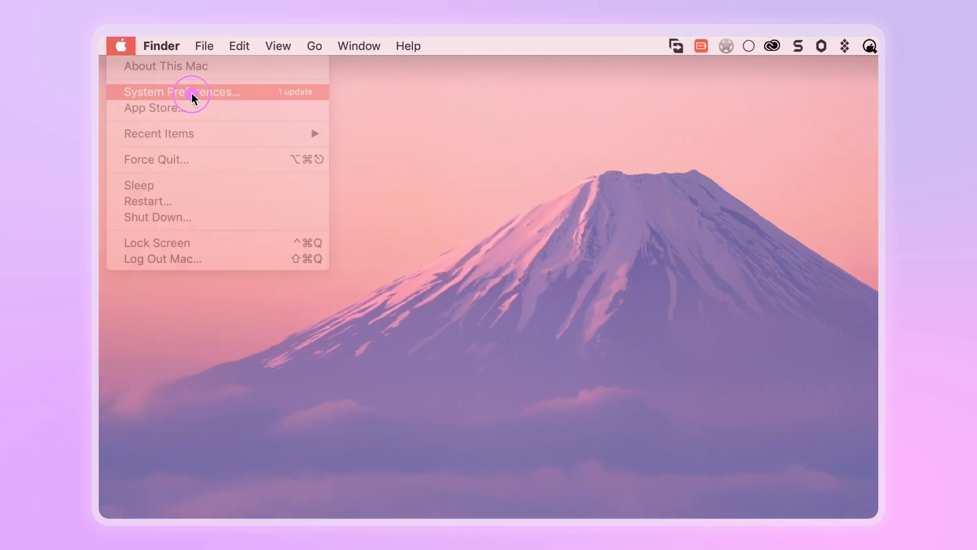
{"action": "left_click", "coordinate": [182, 92]}
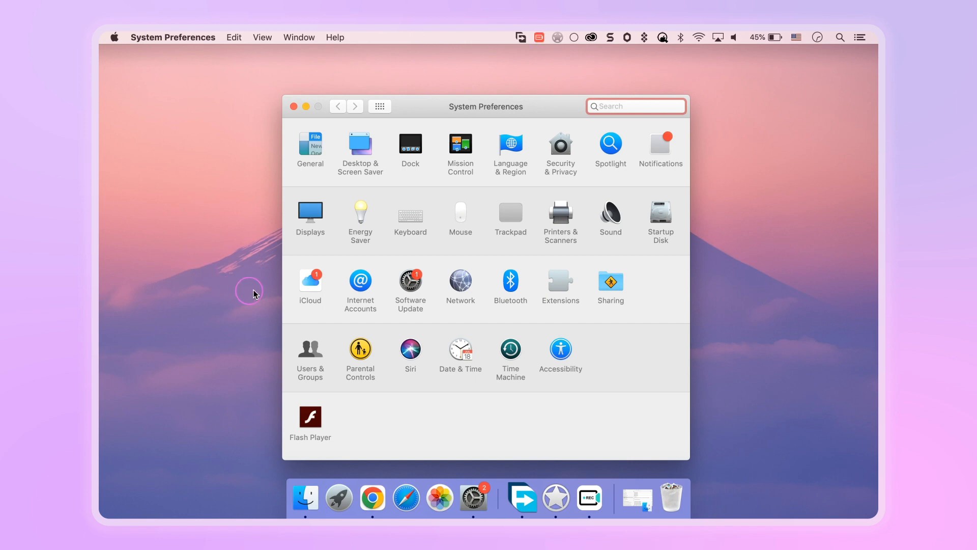
{"action": "left_click", "coordinate": [310, 280]}
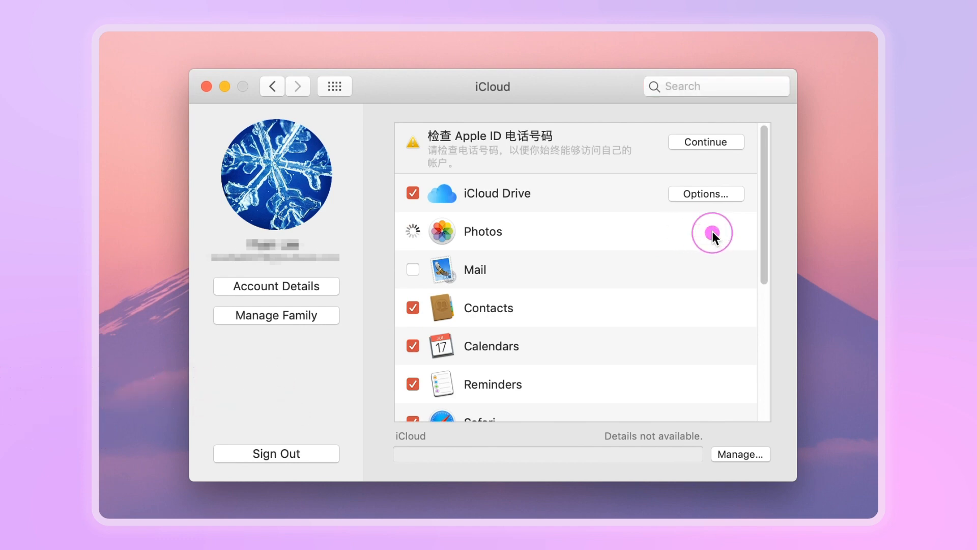
{"action": "left_click", "coordinate": [712, 233]}
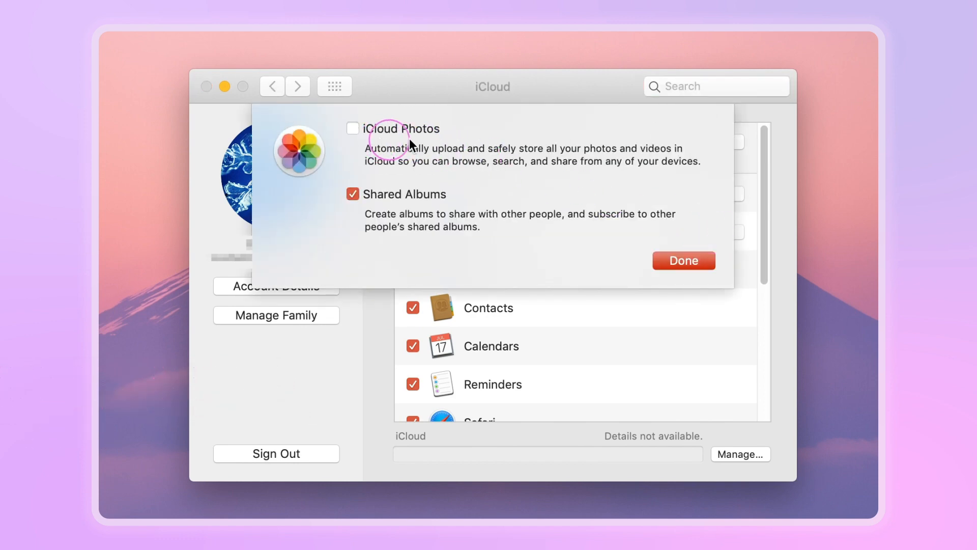
{"action": "left_click", "coordinate": [352, 129]}
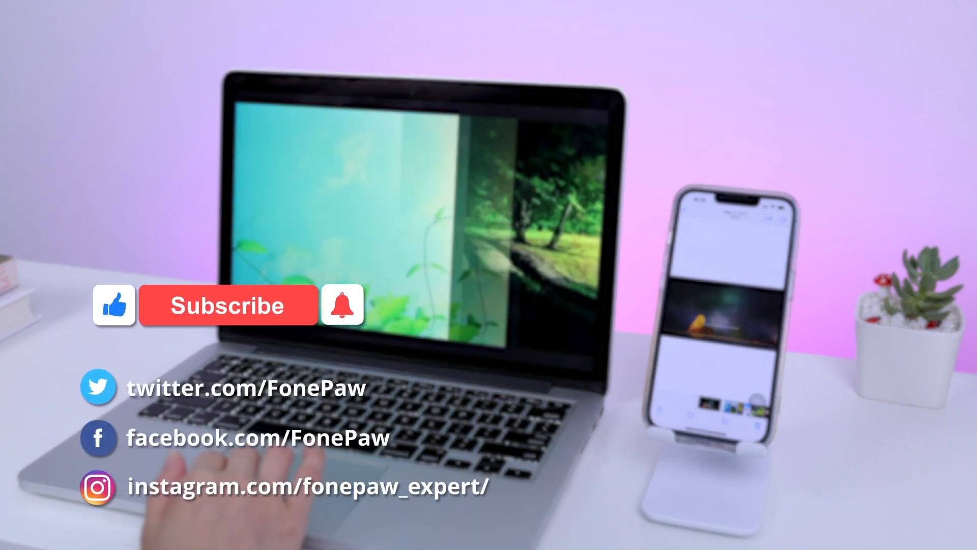
{"action": "left_click", "coordinate": [228, 305]}
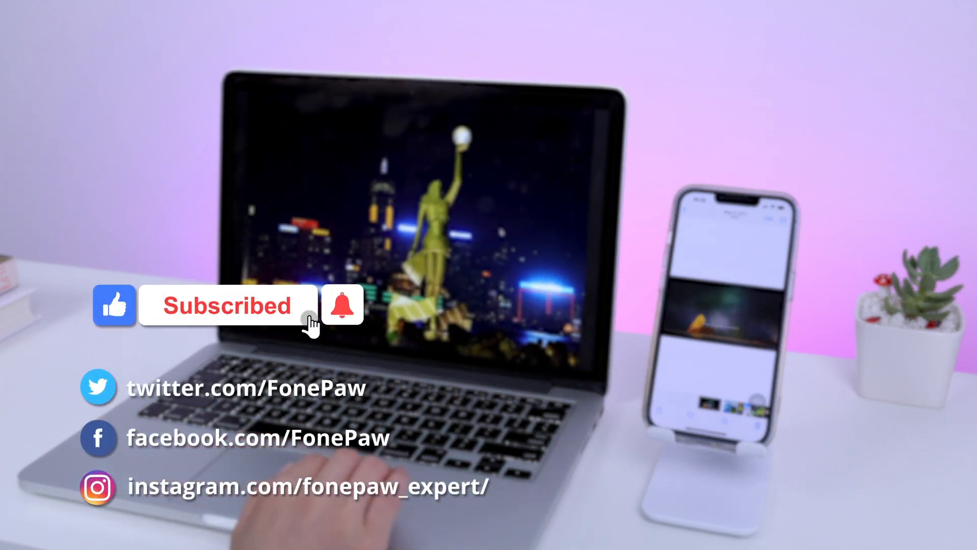